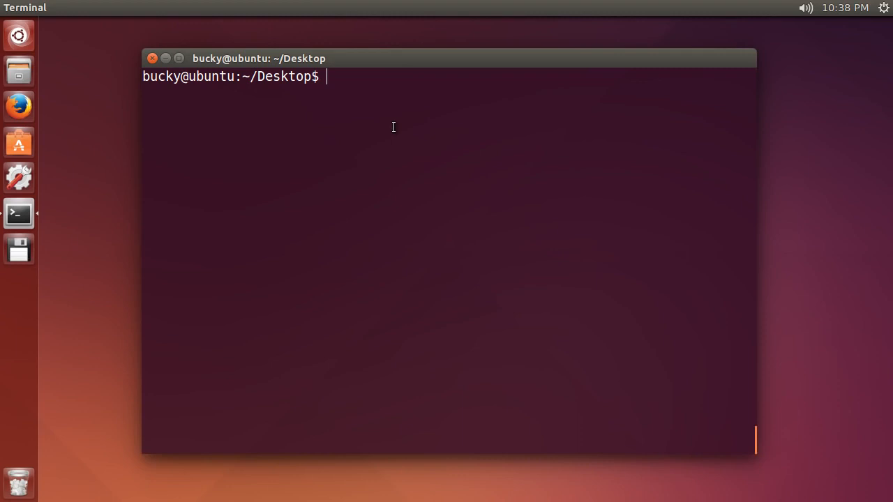
# Run sudo apt-get update and wait until the package lists finish downloading.
pyautogui.write('ap')
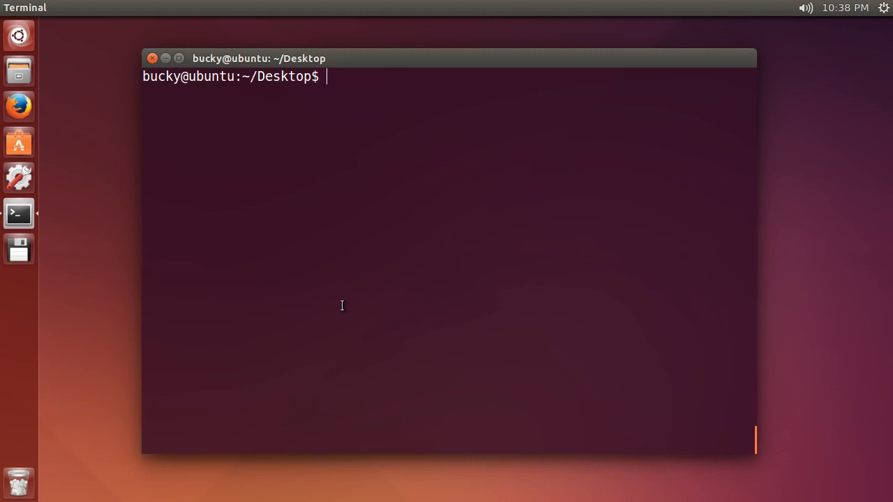
pyautogui.moveTo(457, 233)
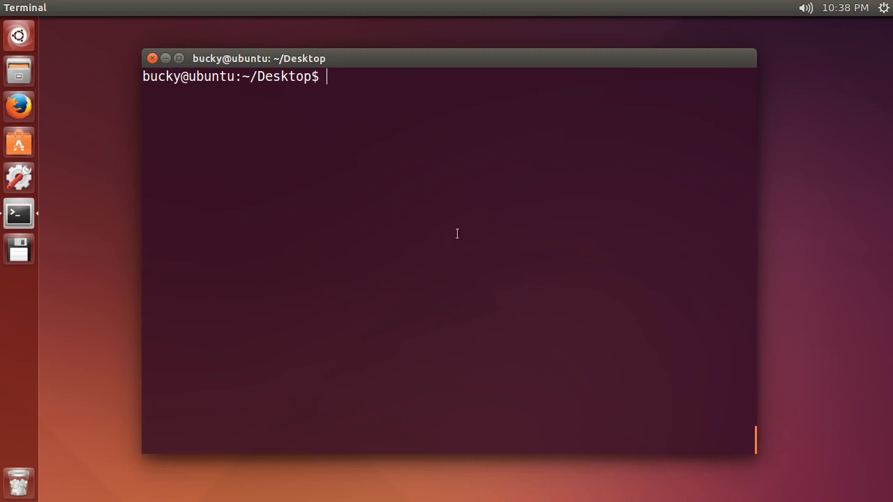
pyautogui.moveTo(388, 303)
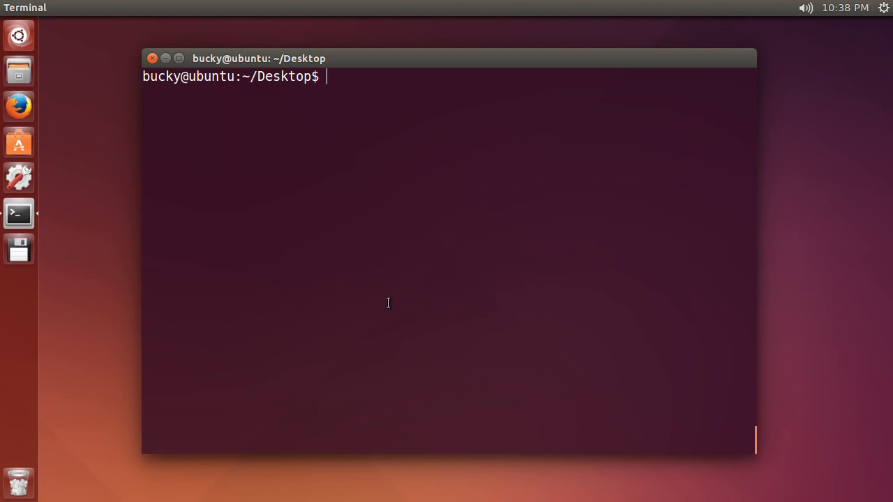
pyautogui.write('ap')
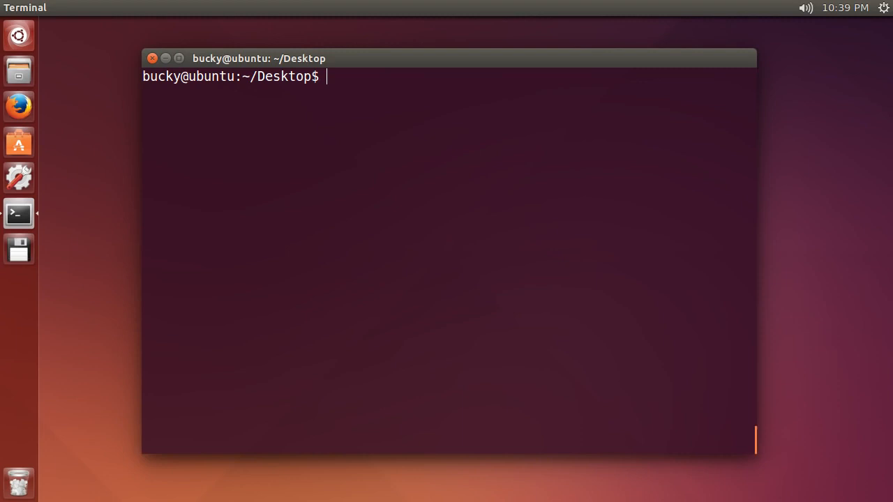
pyautogui.write('sud')
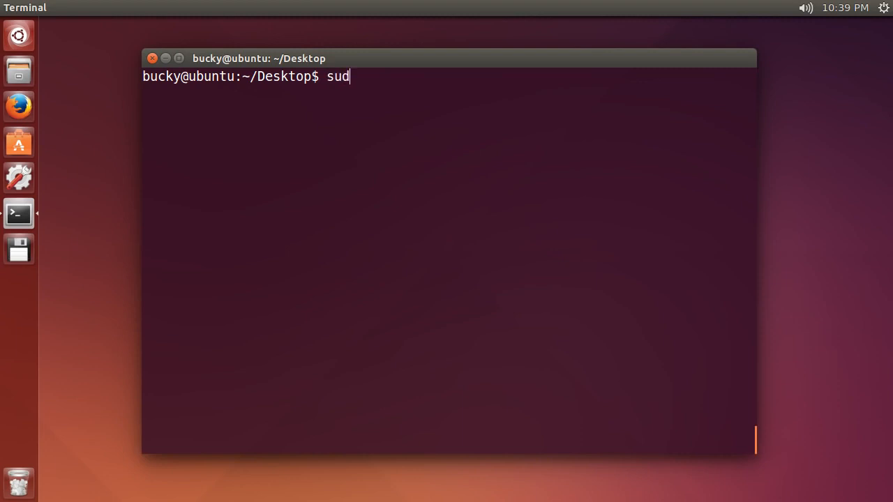
pyautogui.write('o')
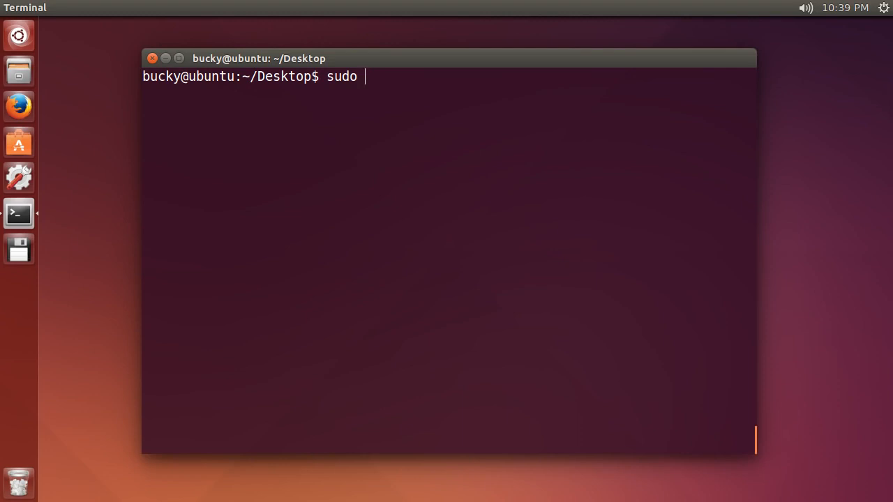
pyautogui.moveTo(369, 76)
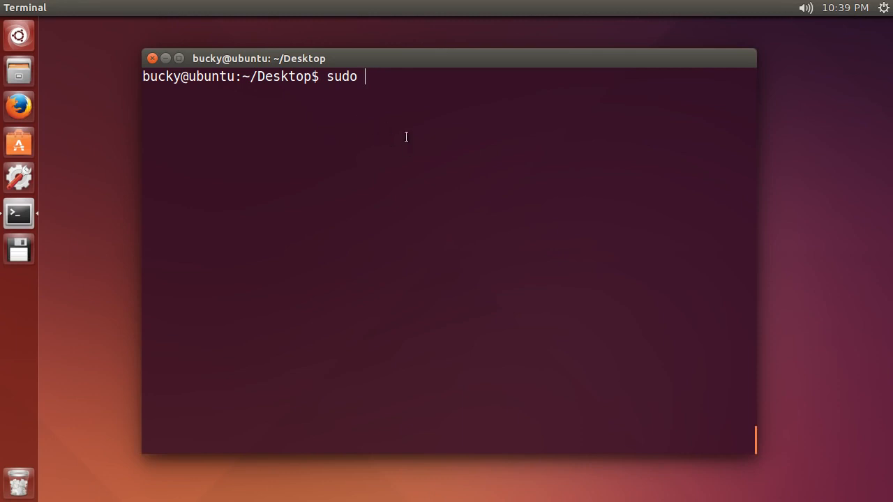
pyautogui.write('apt-get')
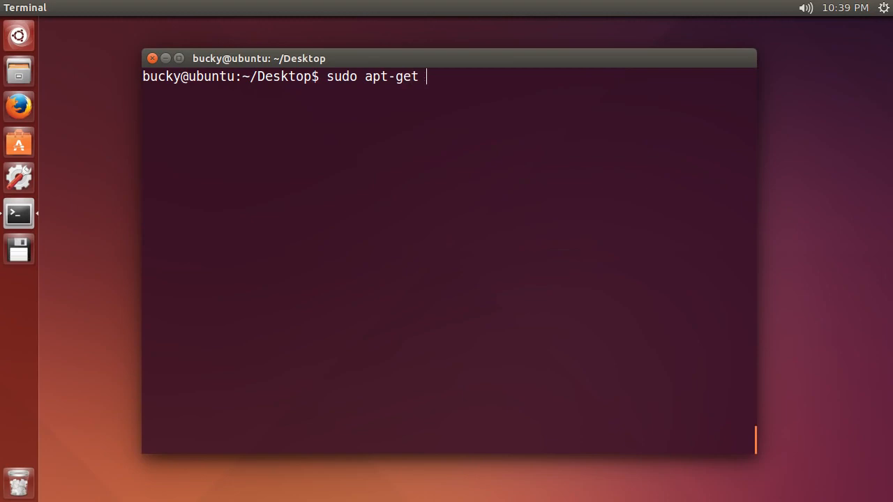
pyautogui.write('upda')
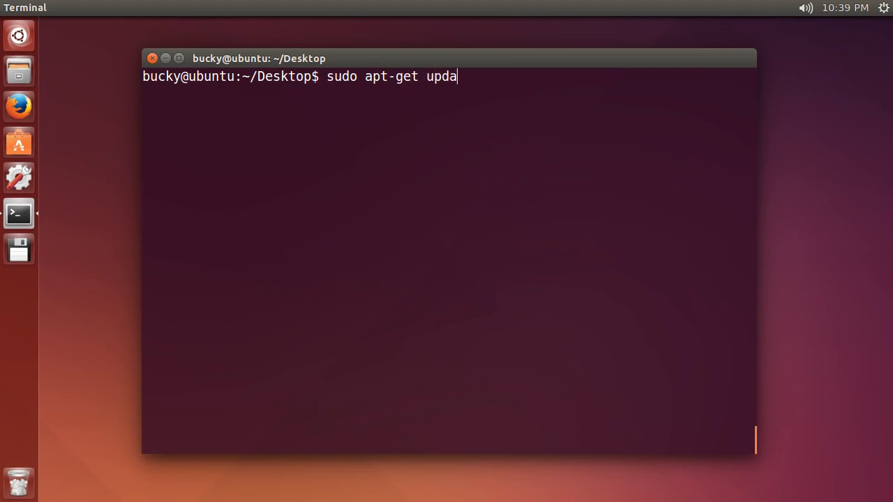
pyautogui.press('Return')
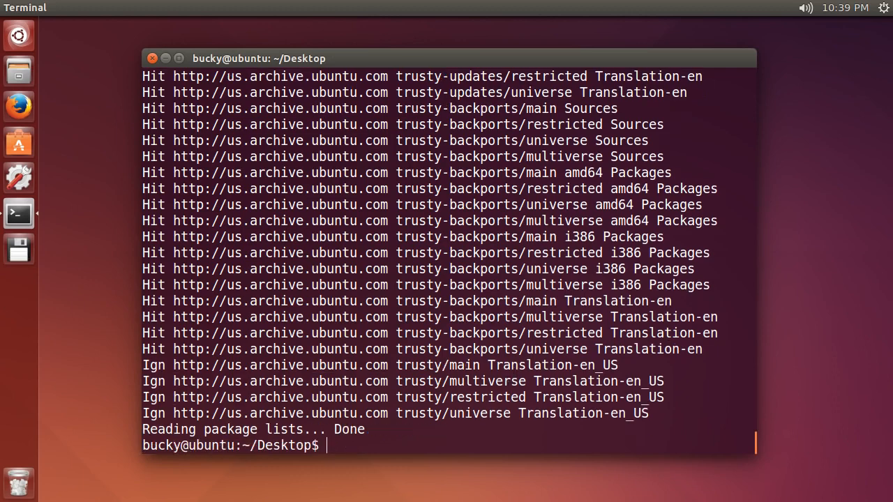
pyautogui.moveTo(487, 473)
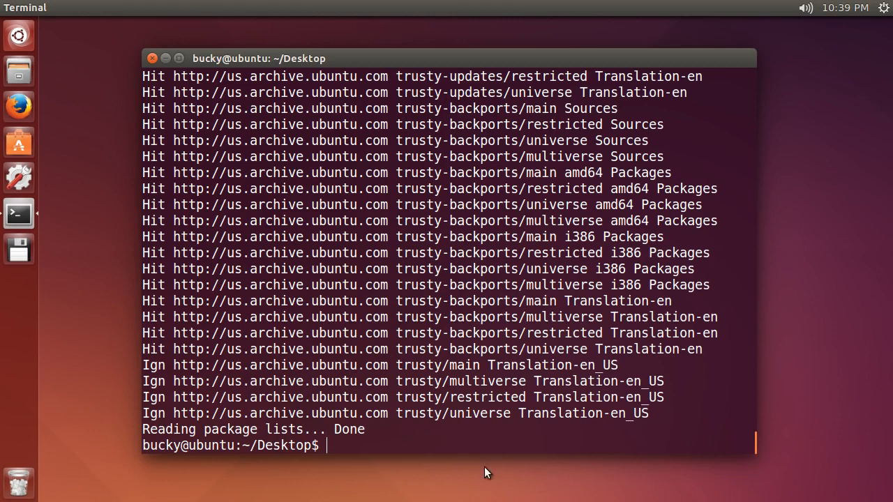
pyautogui.moveTo(362, 448)
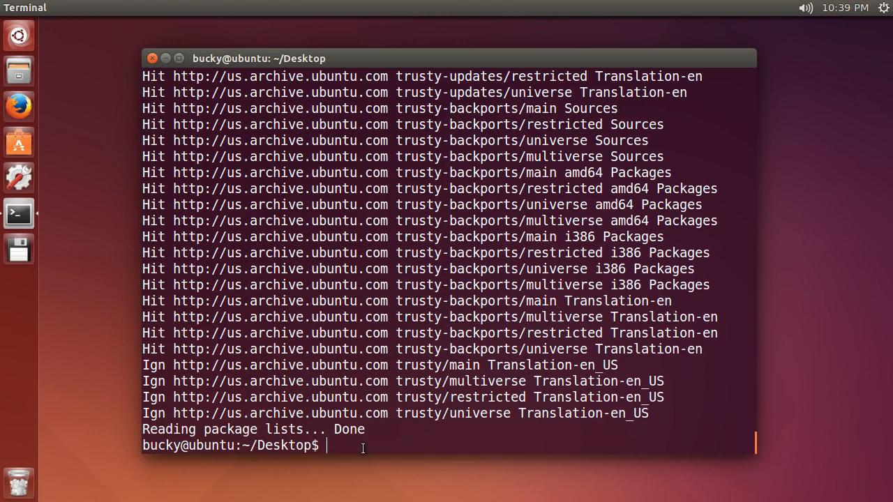
pyautogui.moveTo(489, 452)
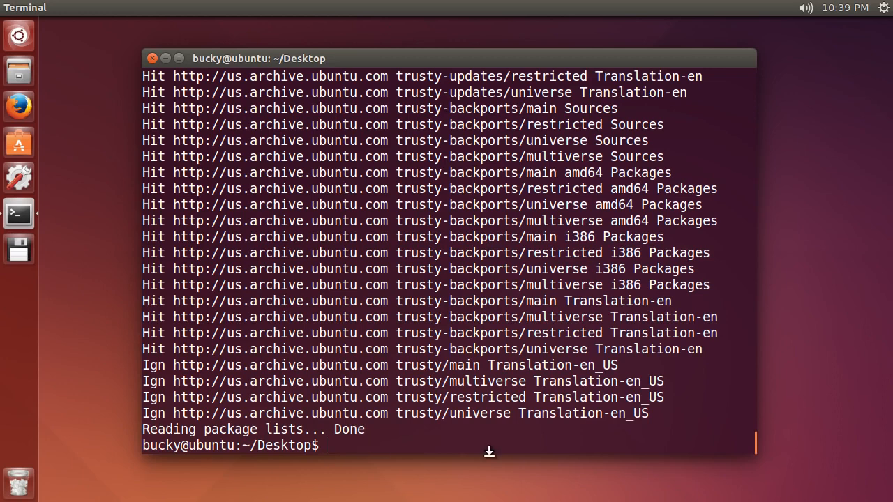
pyautogui.moveTo(424, 413)
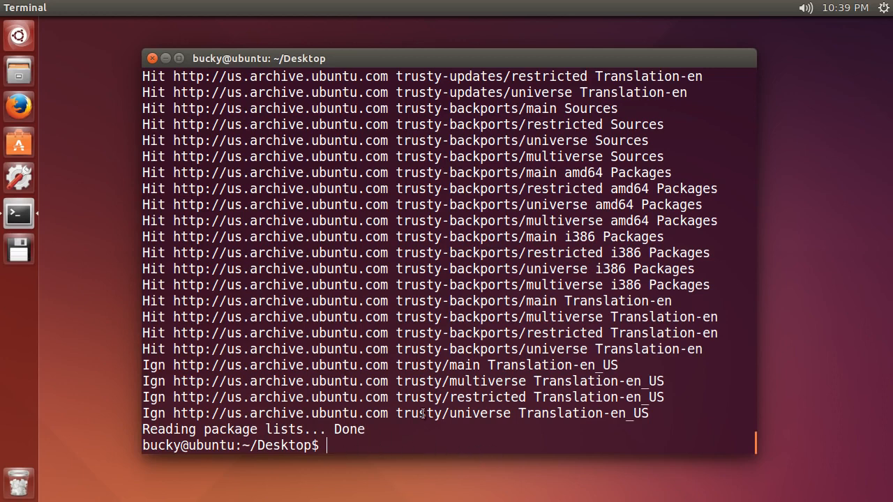
pyautogui.moveTo(409, 474)
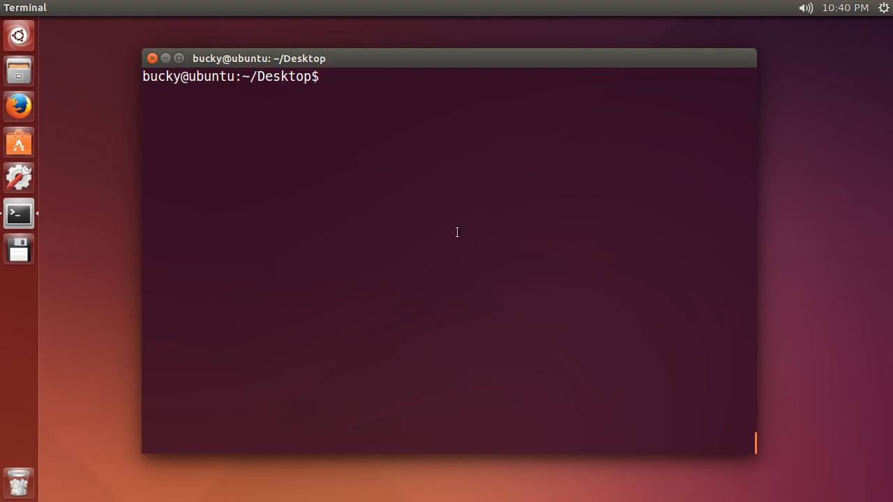
# Check the installed Java version with java -version (1.7.0_79).
pyautogui.write('java')
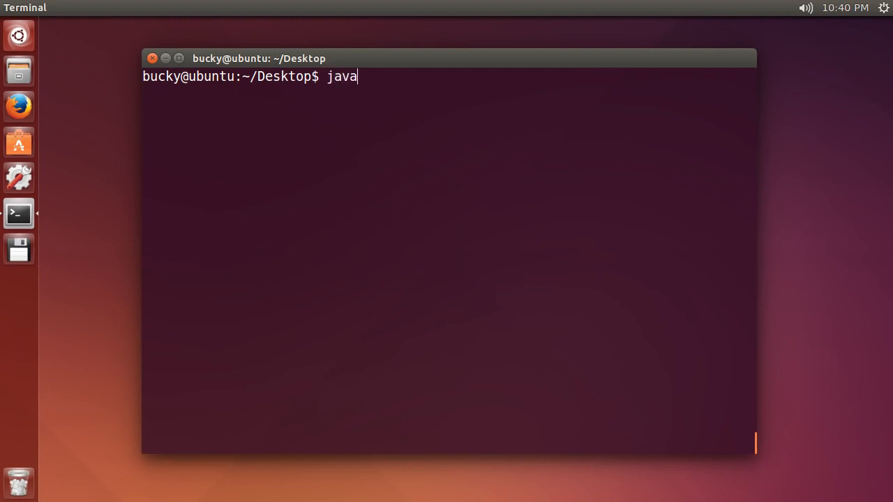
pyautogui.write('-ver')
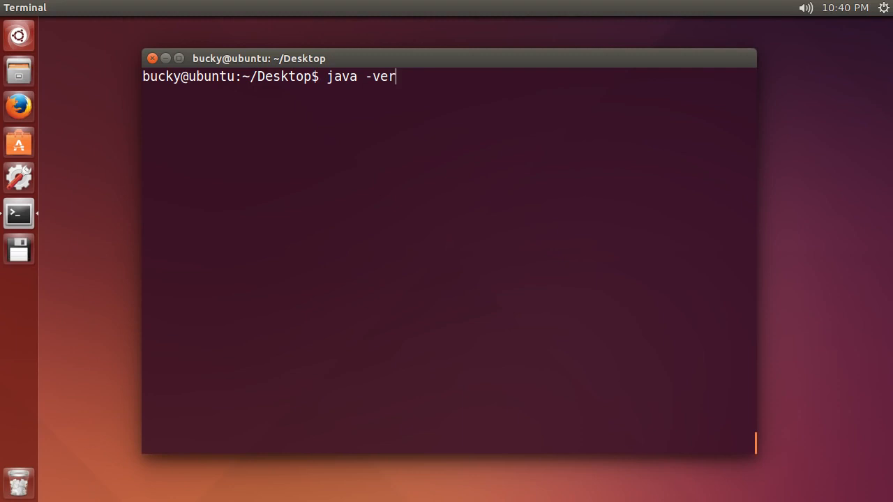
pyautogui.press('Return')
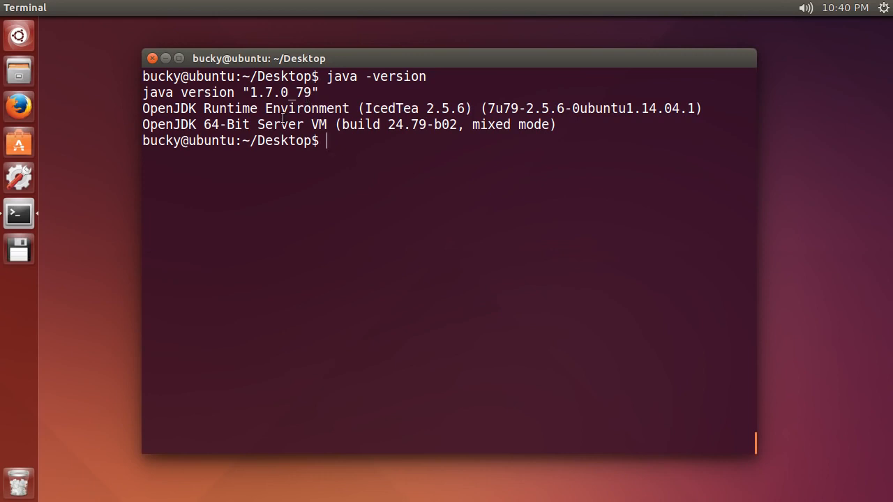
pyautogui.moveTo(403, 217)
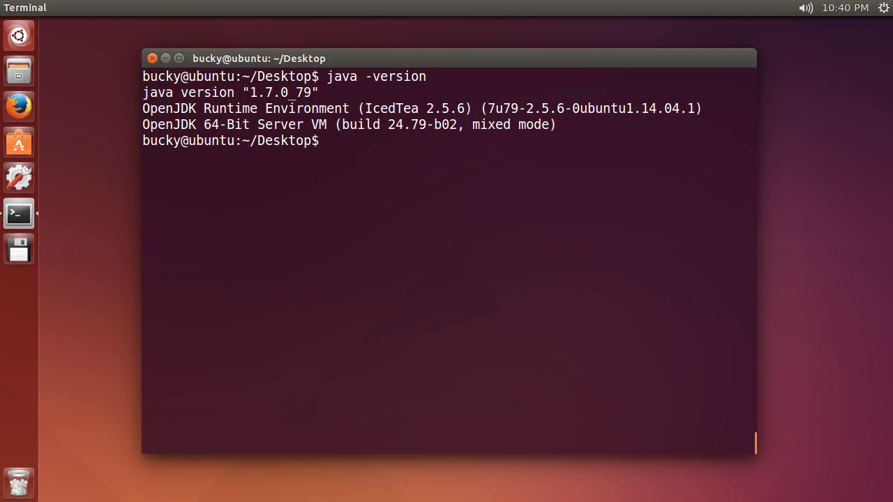
# Confirm php5 is not installed with php5 -version, then clear the screen.
pyautogui.write('php5')
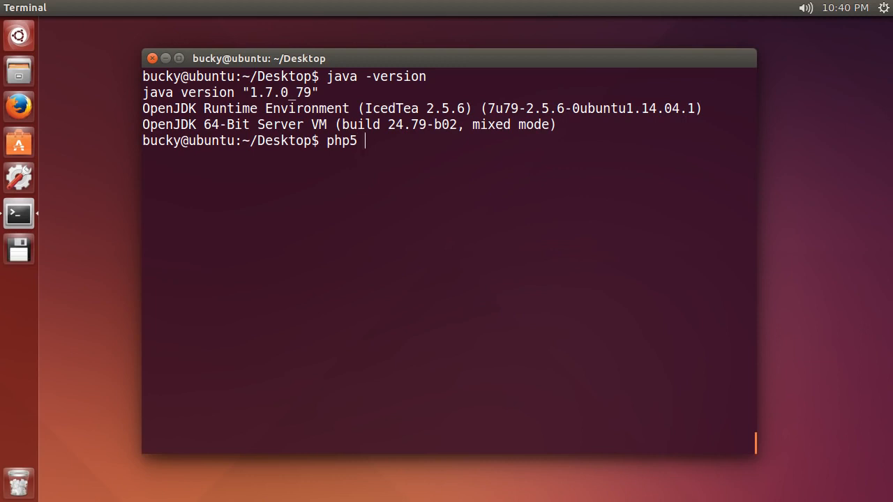
pyautogui.write('-version')
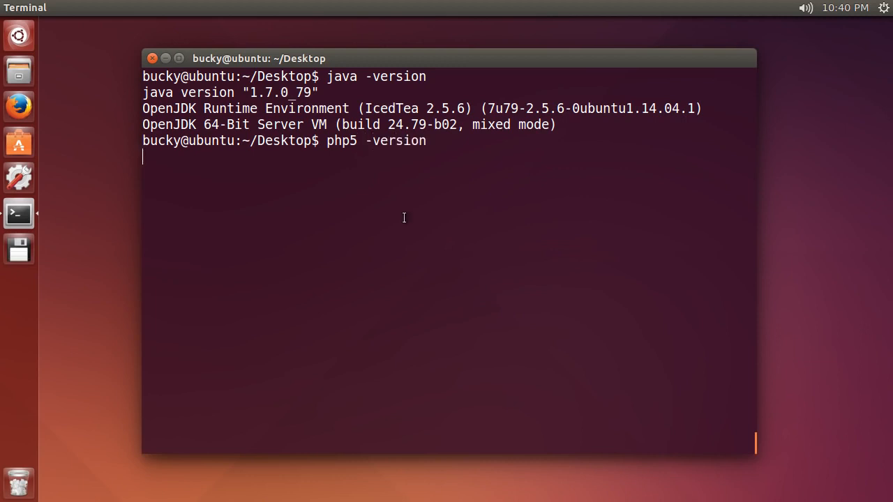
pyautogui.press('Return')
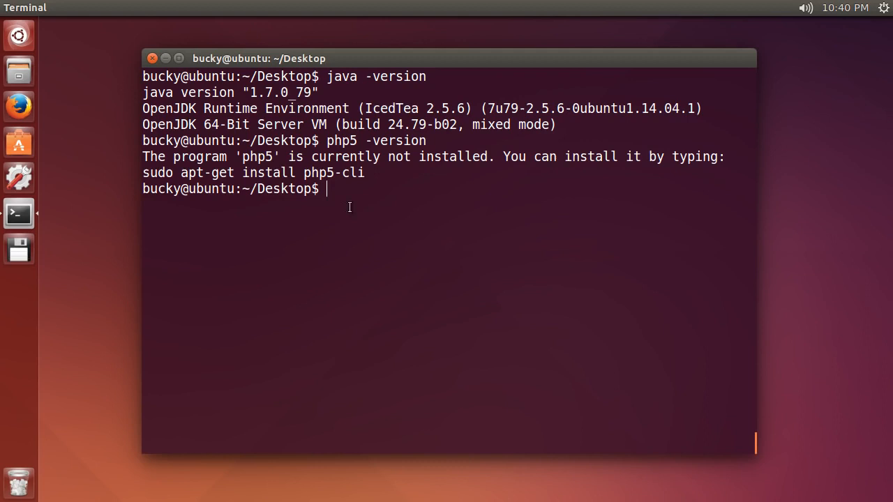
pyautogui.moveTo(422, 206)
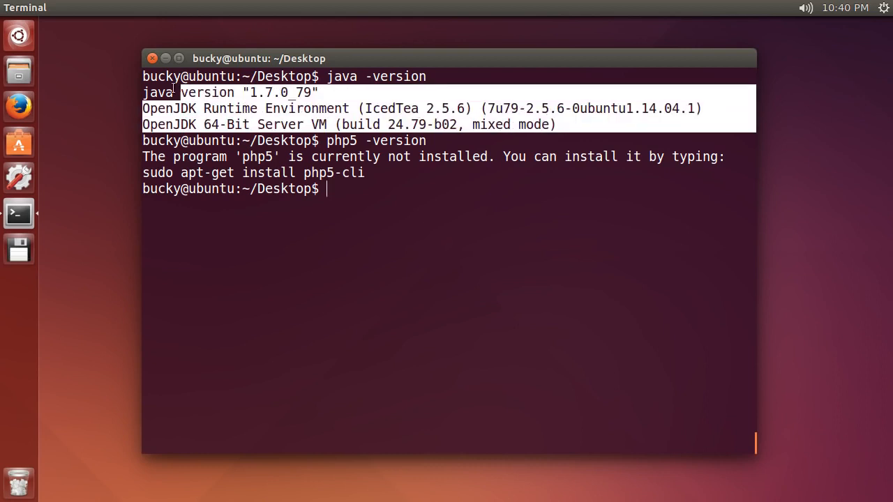
pyautogui.write('clea')
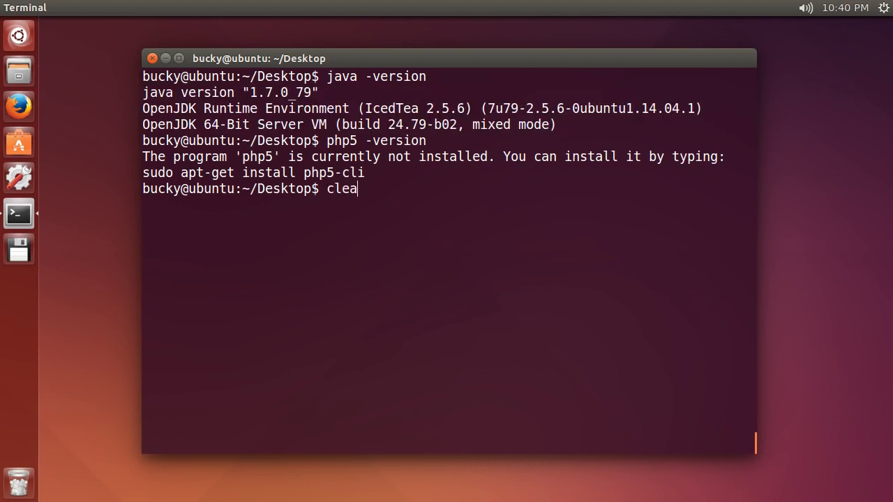
pyautogui.press('Return')
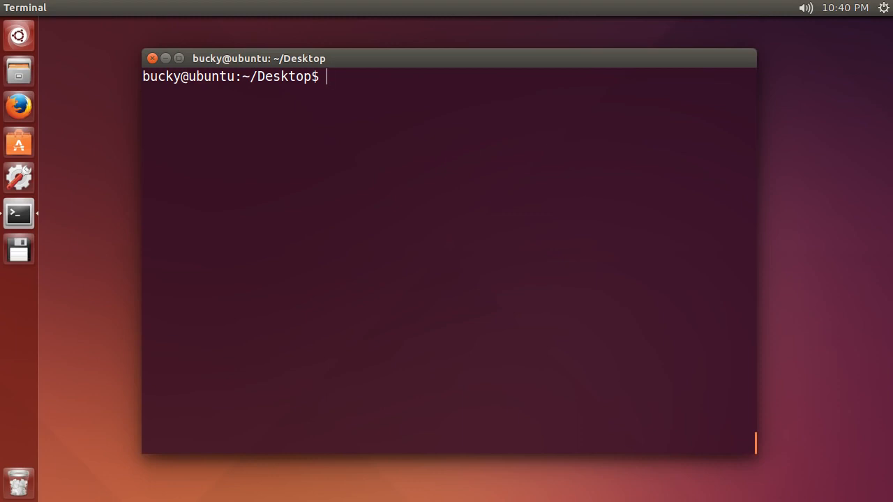
# Run sudo apt-get install php5 and answer Y to add the 13 new packages.
pyautogui.write('sudo')
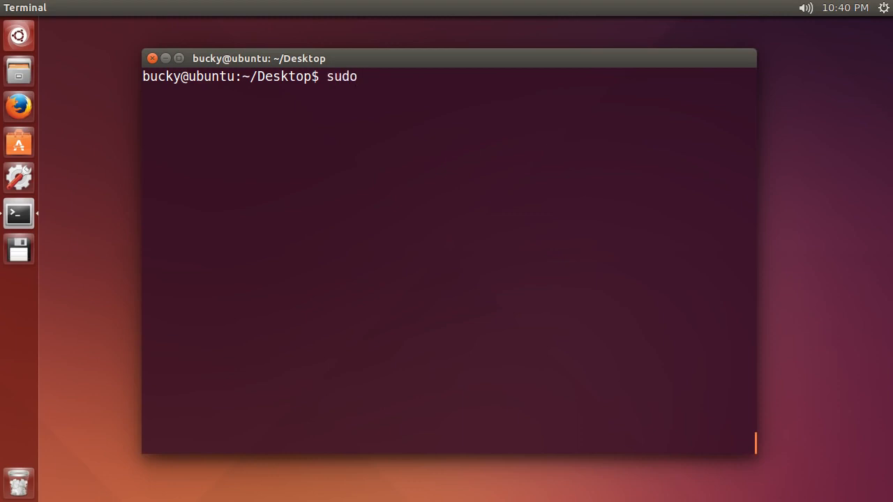
pyautogui.write('apt-get')
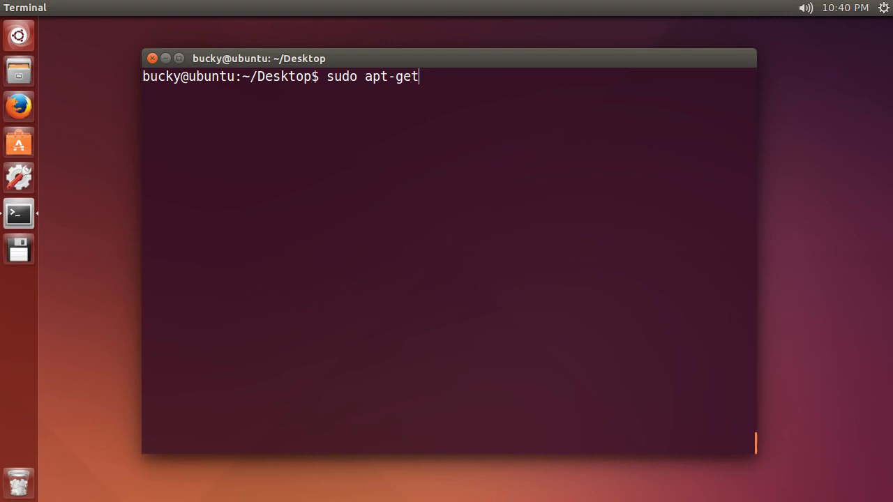
pyautogui.write('install php')
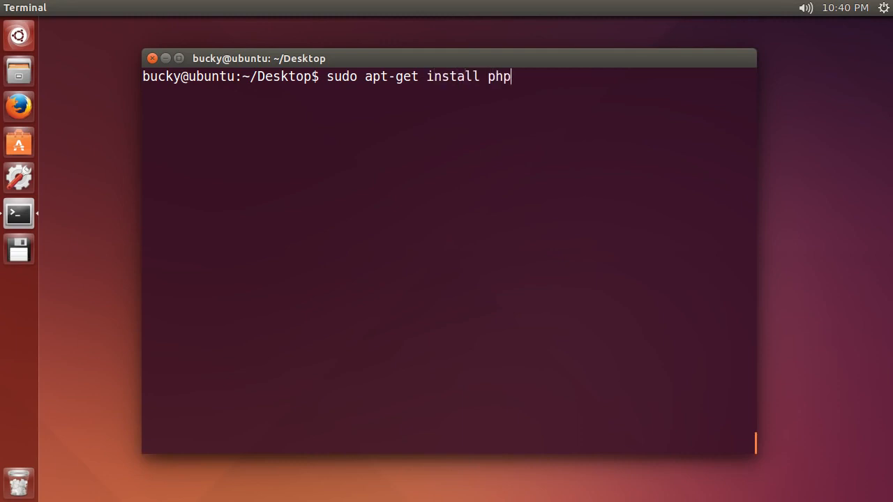
pyautogui.write('5')
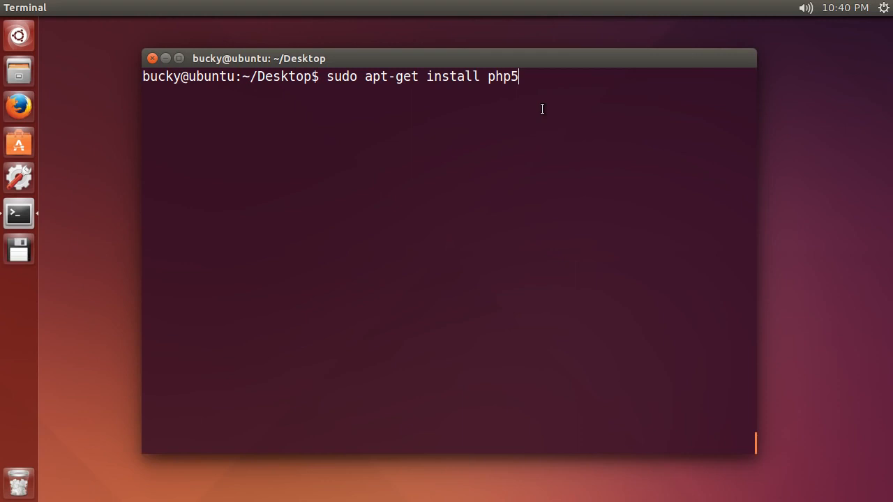
pyautogui.press('Return')
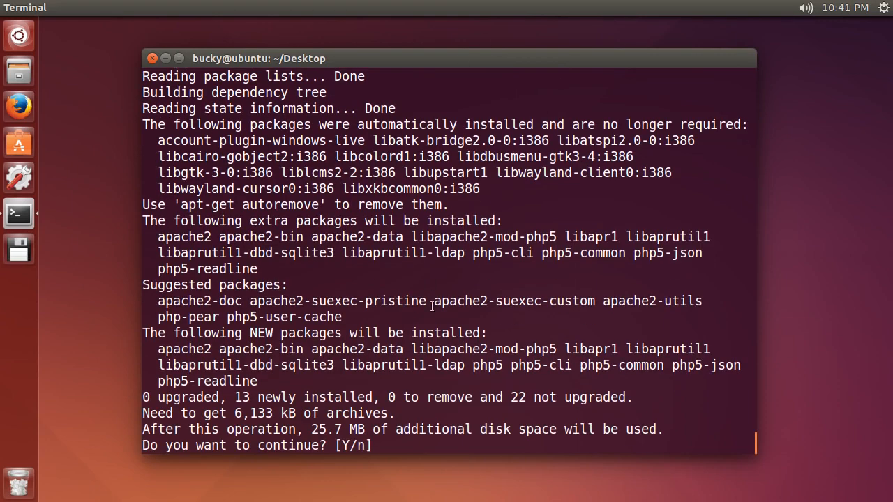
pyautogui.moveTo(342, 293)
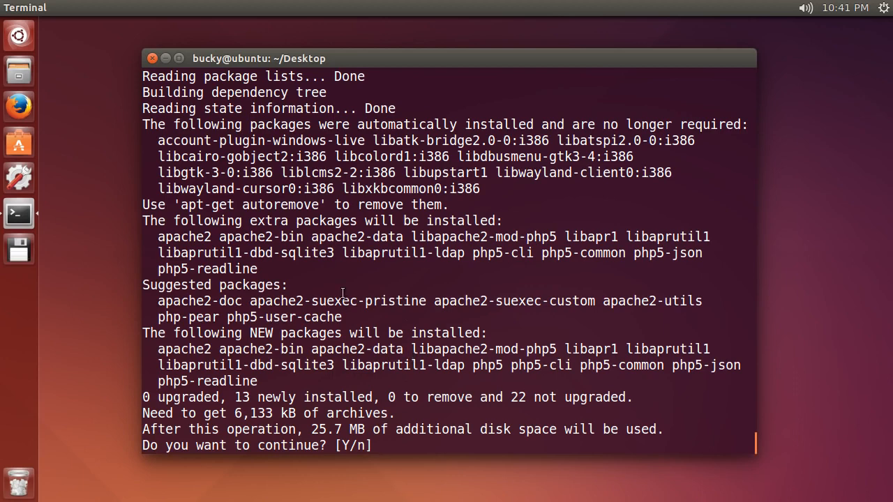
pyautogui.write('Y')
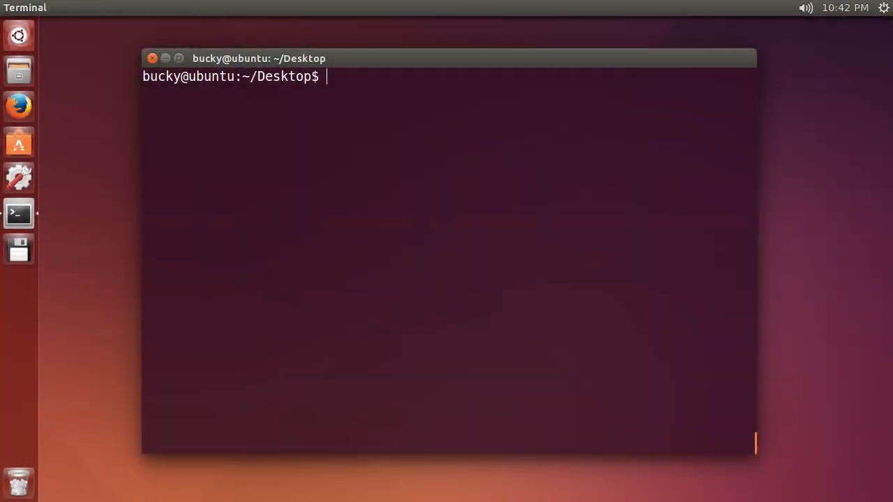
pyautogui.moveTo(447, 176)
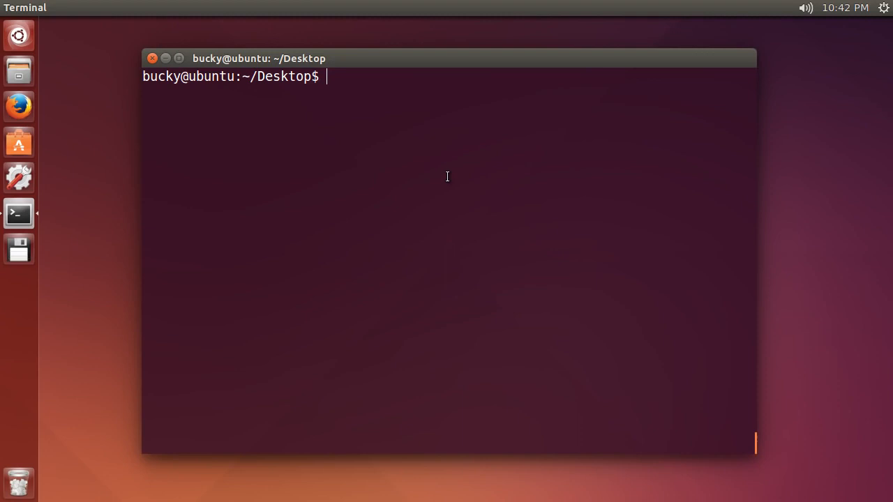
pyautogui.moveTo(533, 272)
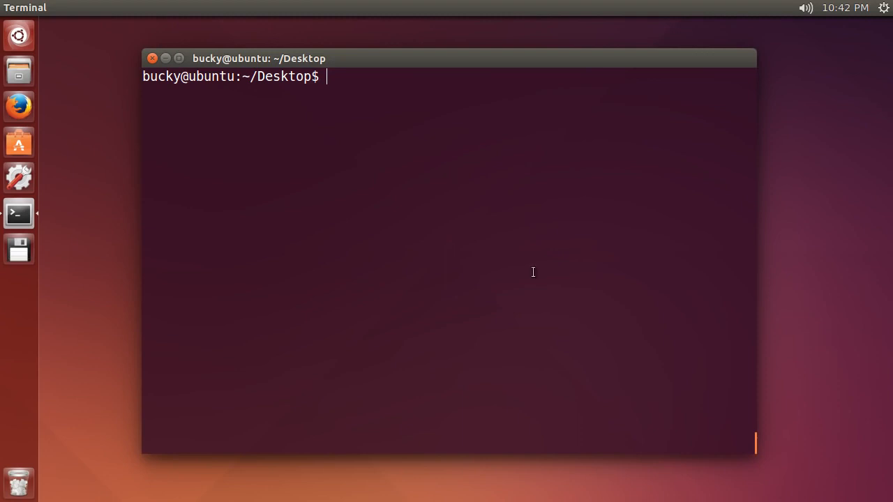
pyautogui.moveTo(519, 270)
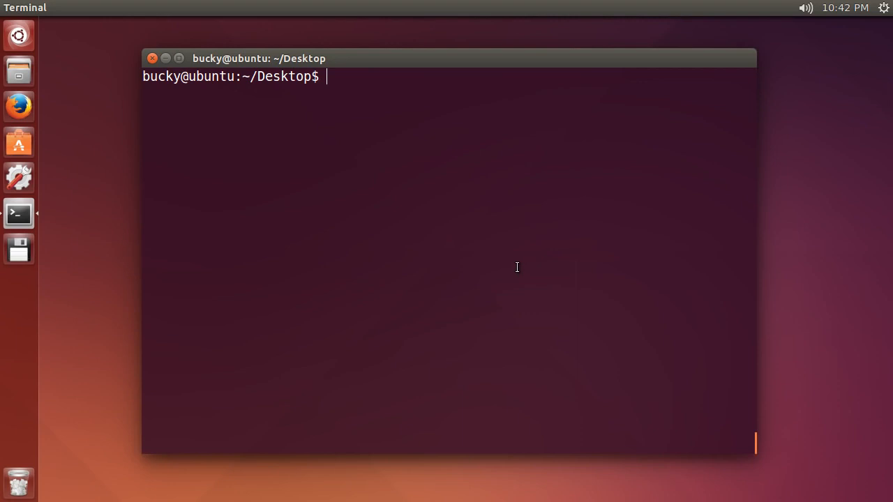
# Close the Terminal window so the empty desktop shows.
pyautogui.click(165, 58)
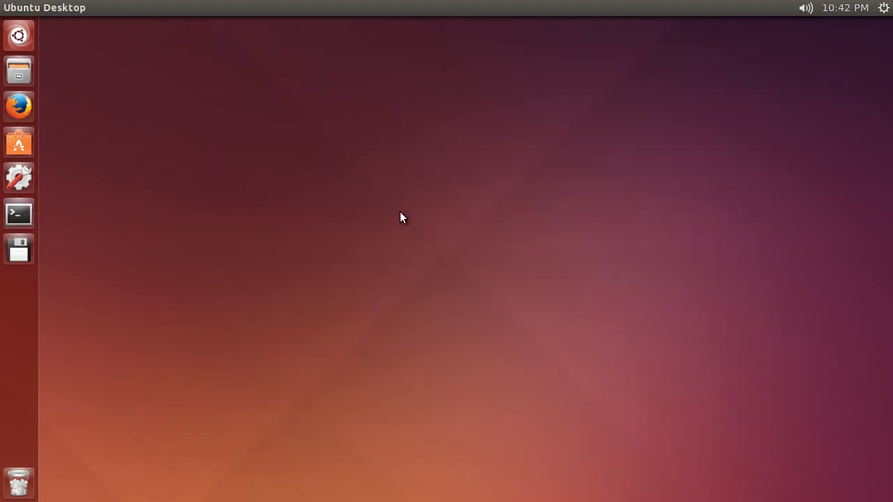
pyautogui.moveTo(357, 205)
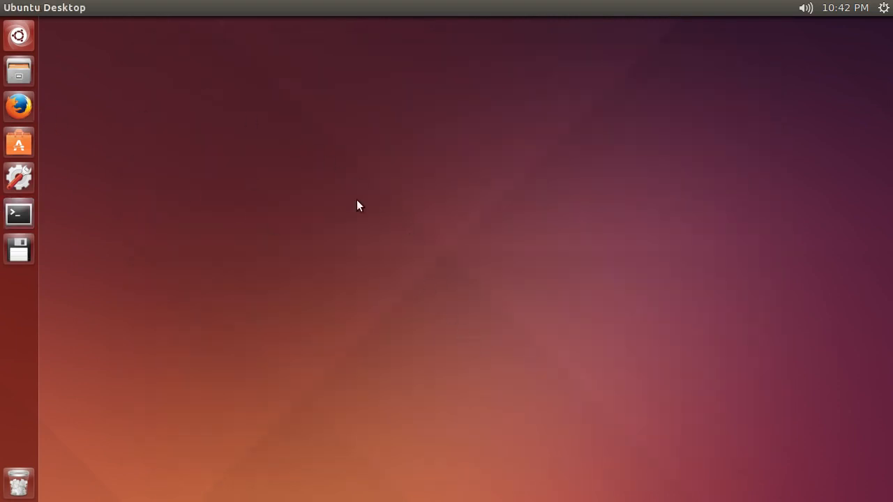
pyautogui.moveTo(129, 67)
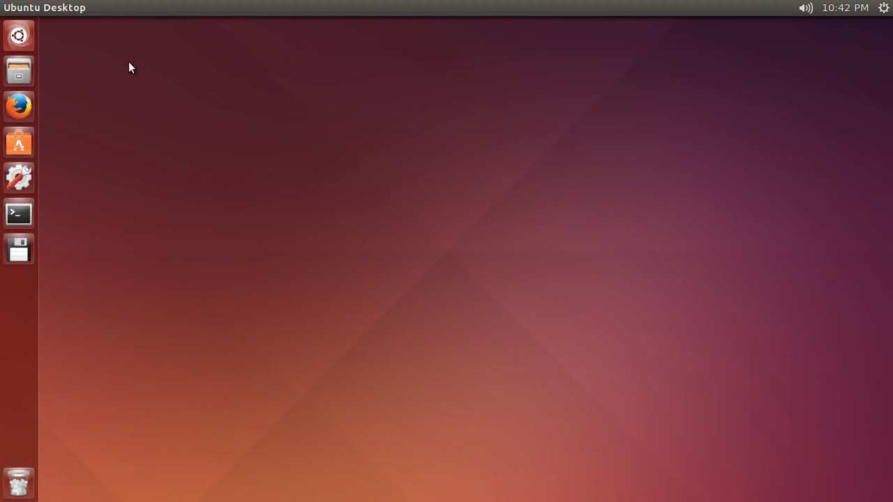
# Browse in Files from Home to pycharm-community-4.5.3/bin, showing pycharm.sh and pycharm.png.
pyautogui.click(19, 70)
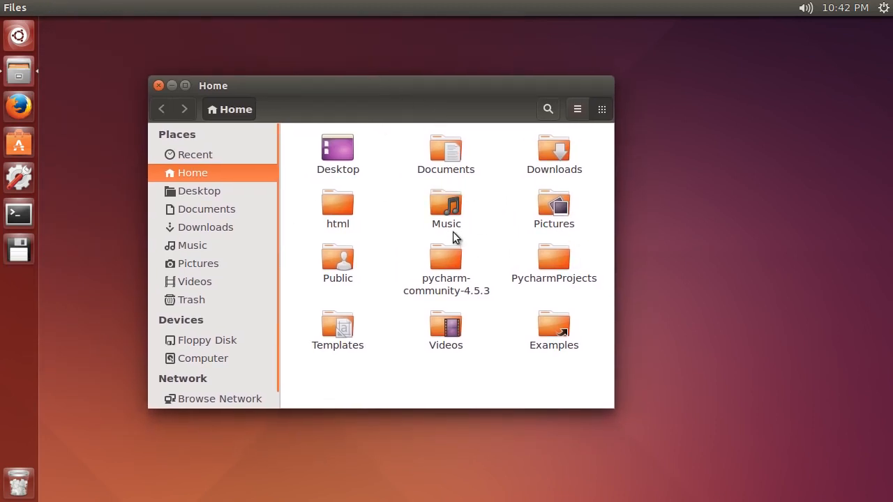
pyautogui.moveTo(403, 190)
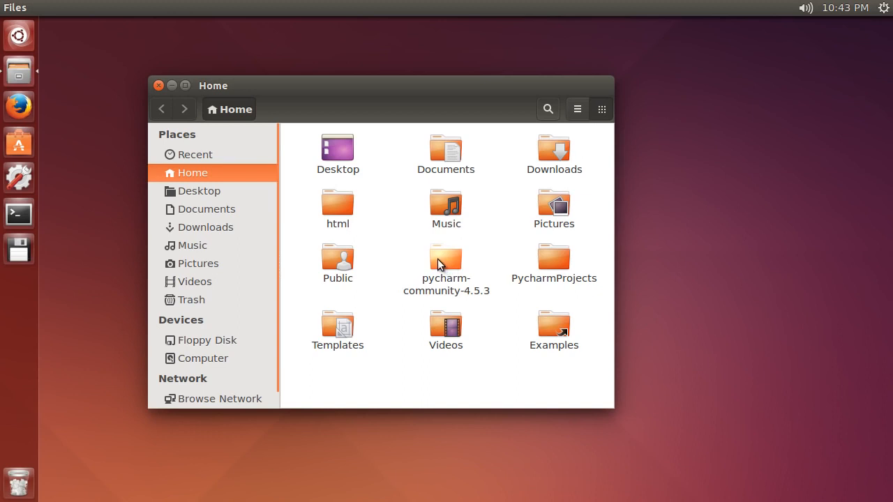
pyautogui.doubleClick(446, 262)
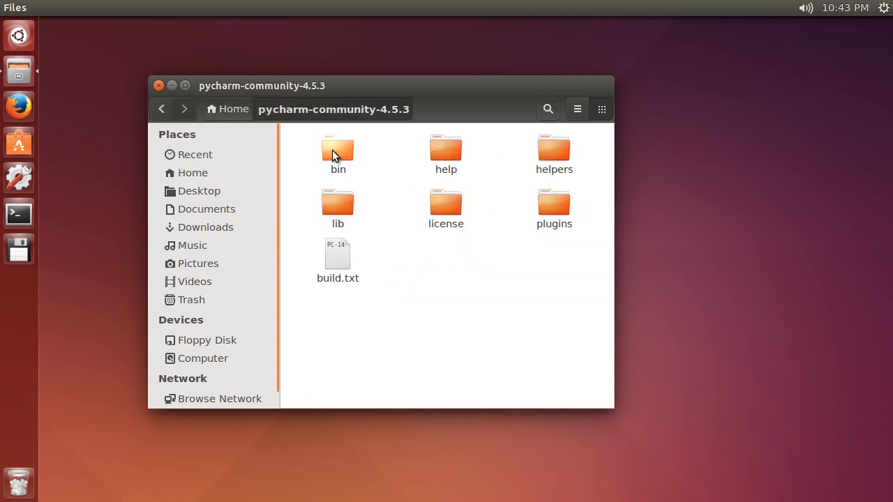
pyautogui.doubleClick(338, 146)
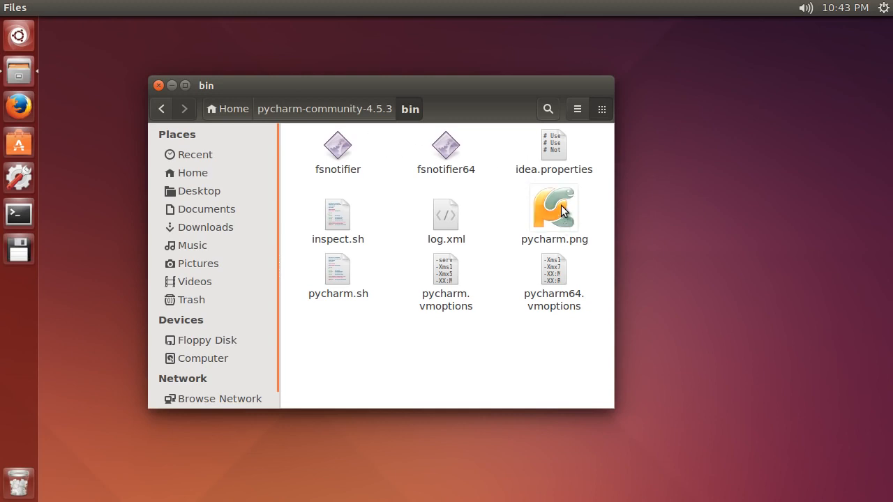
pyautogui.click(554, 209)
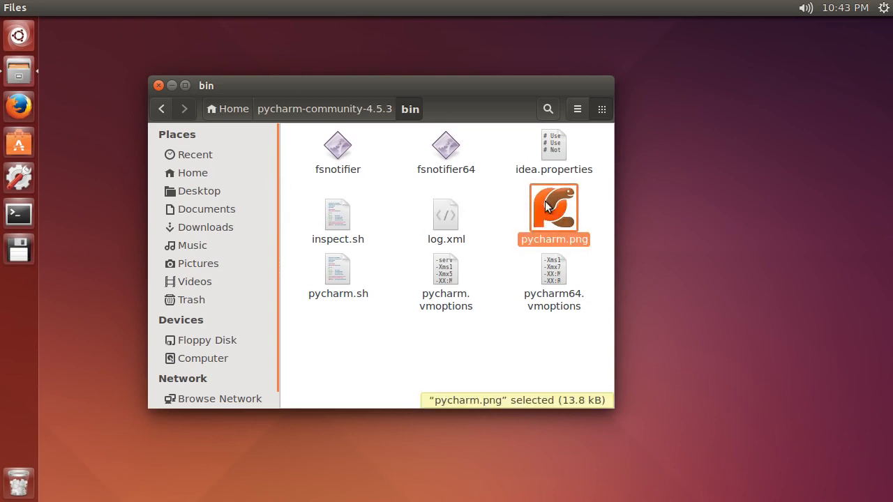
pyautogui.click(579, 147)
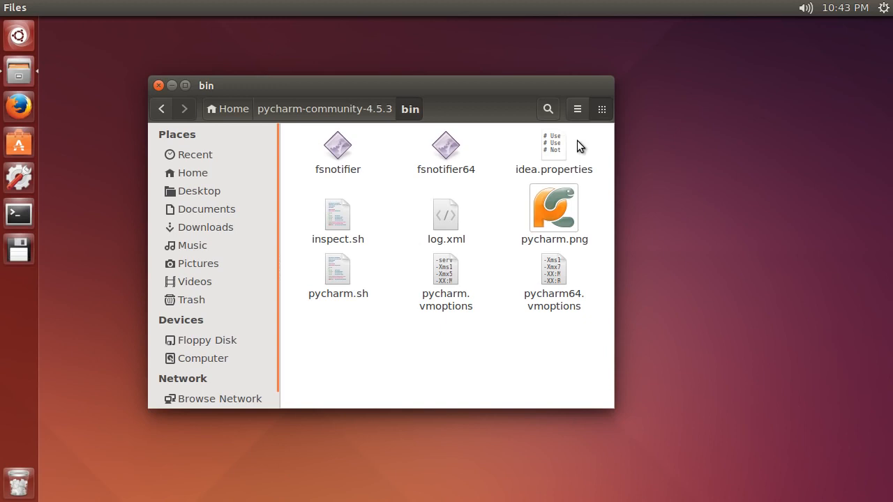
pyautogui.click(161, 108)
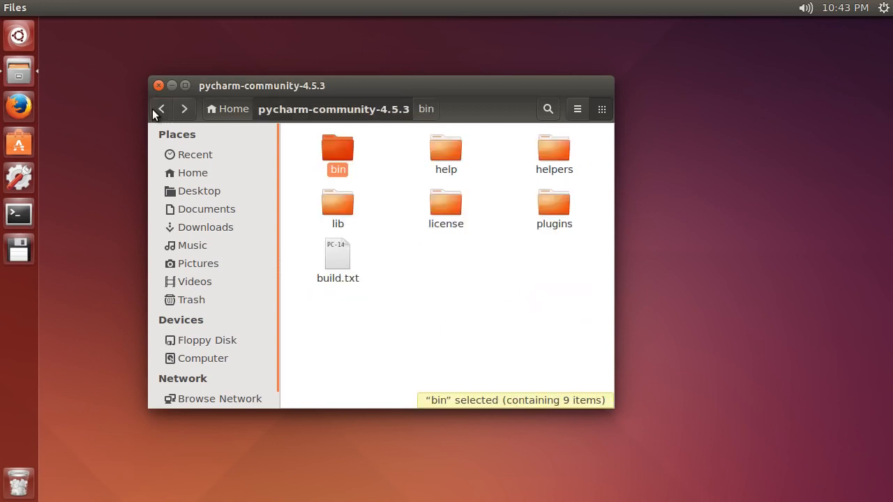
pyautogui.doubleClick(338, 149)
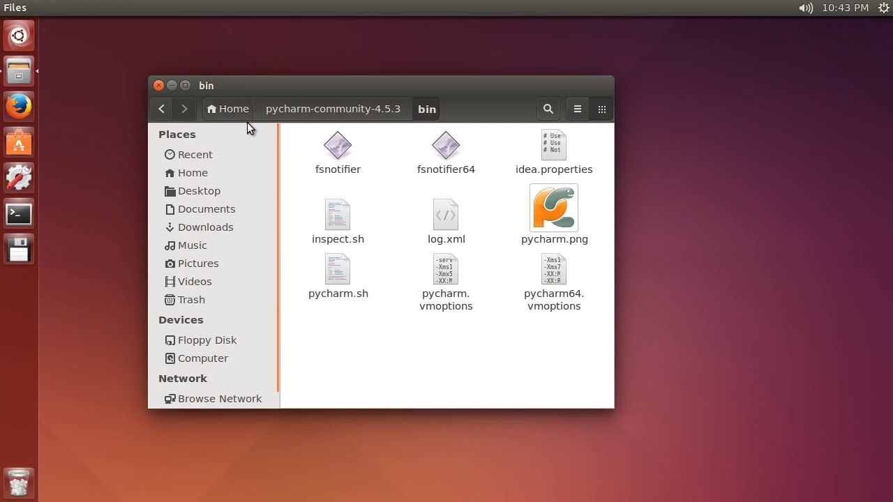
pyautogui.moveTo(352, 155)
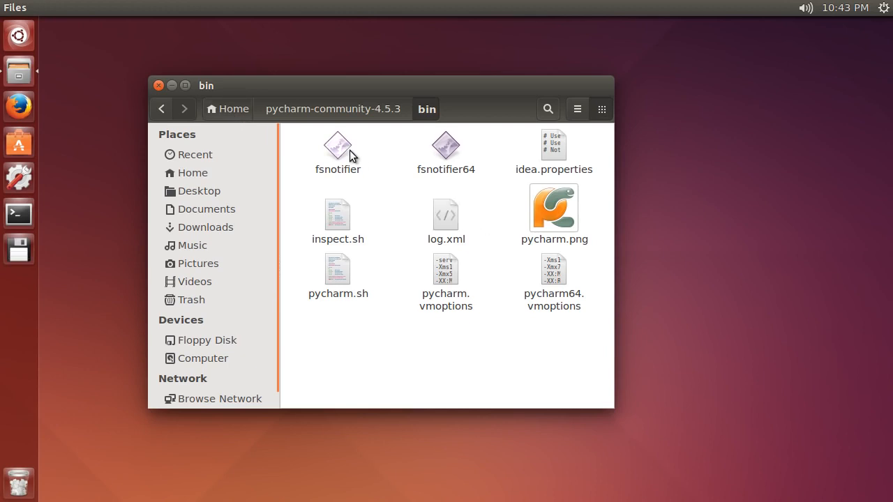
pyautogui.moveTo(199, 100)
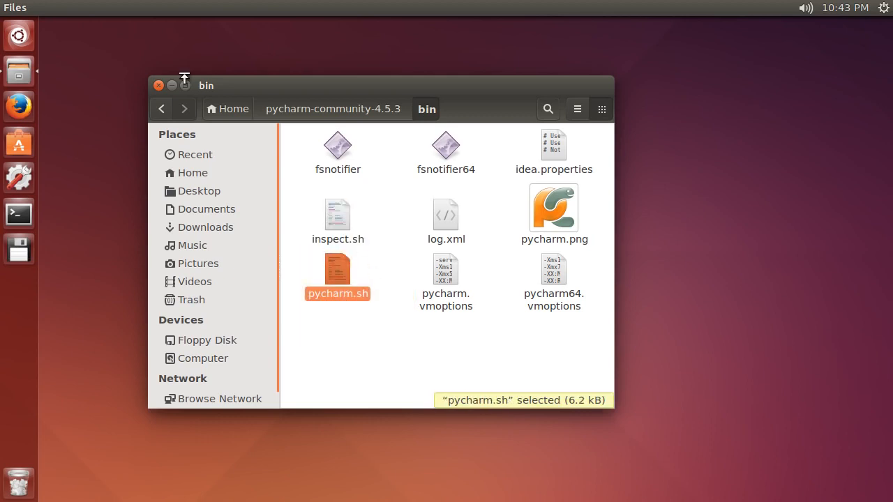
# Close Files and switch the Terminal to the larger-text YouTube profile.
pyautogui.click(158, 85)
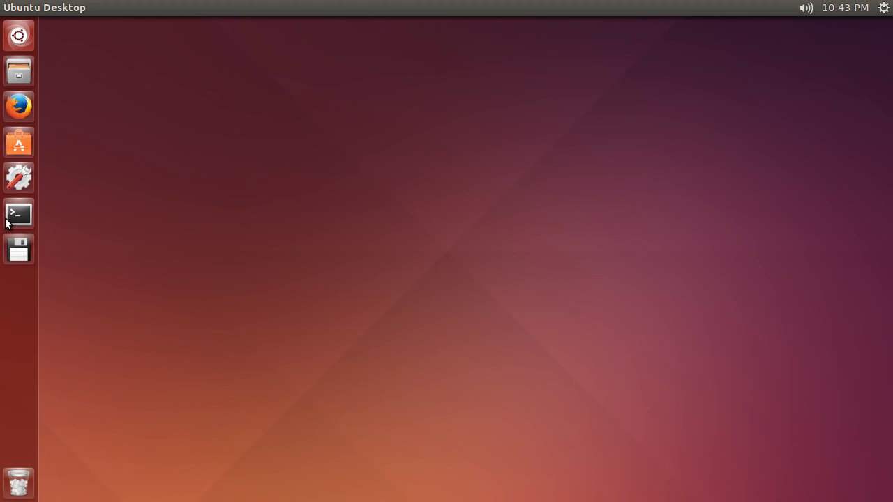
pyautogui.rightClick(338, 192)
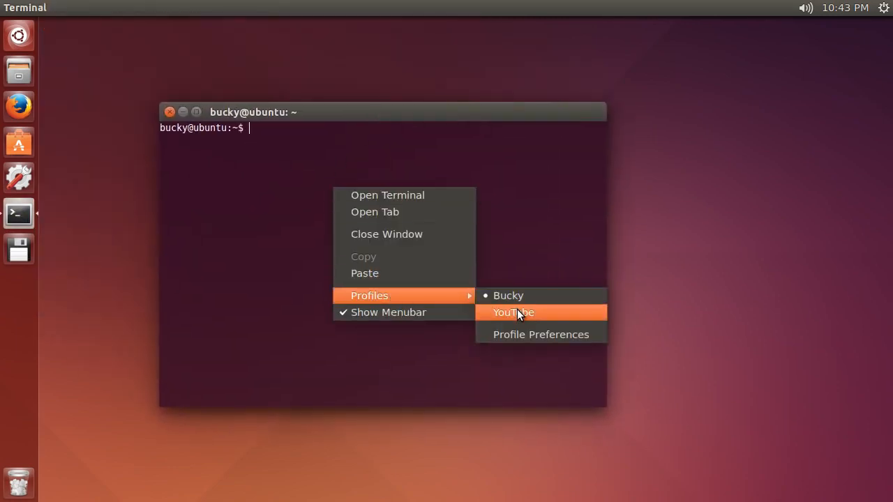
pyautogui.click(513, 312)
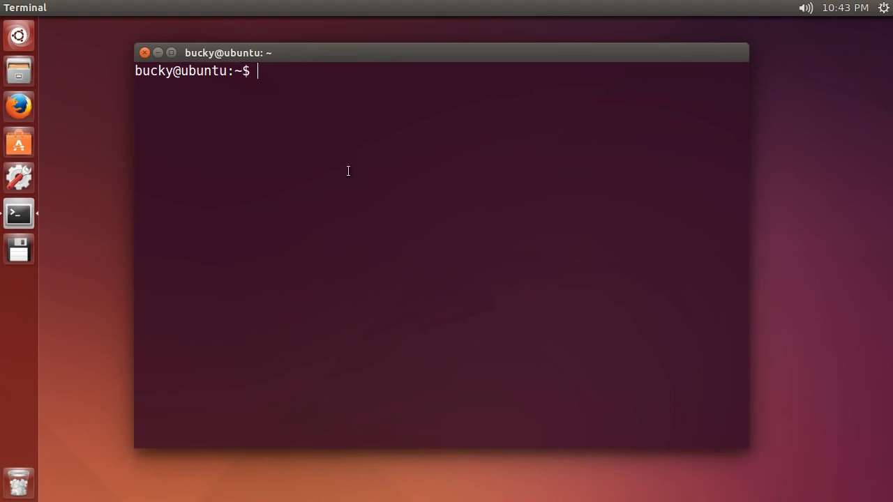
# Return home, cd into pycharm-community-4.5.3/bin, and view its files including pycharm.sh.
pyautogui.write('c')
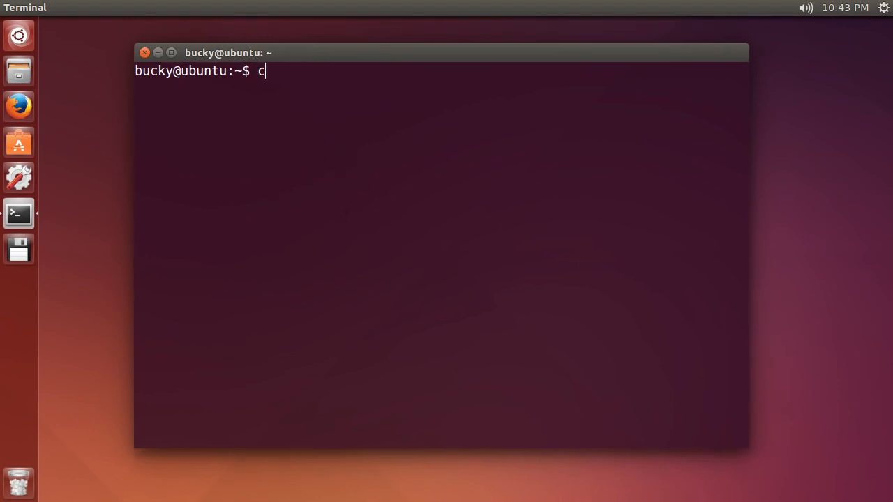
pyautogui.press('Return')
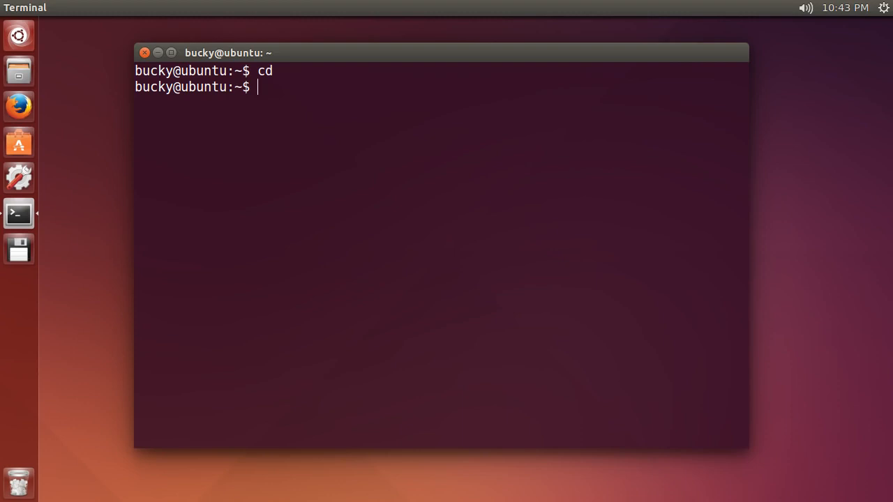
pyautogui.write('cd')
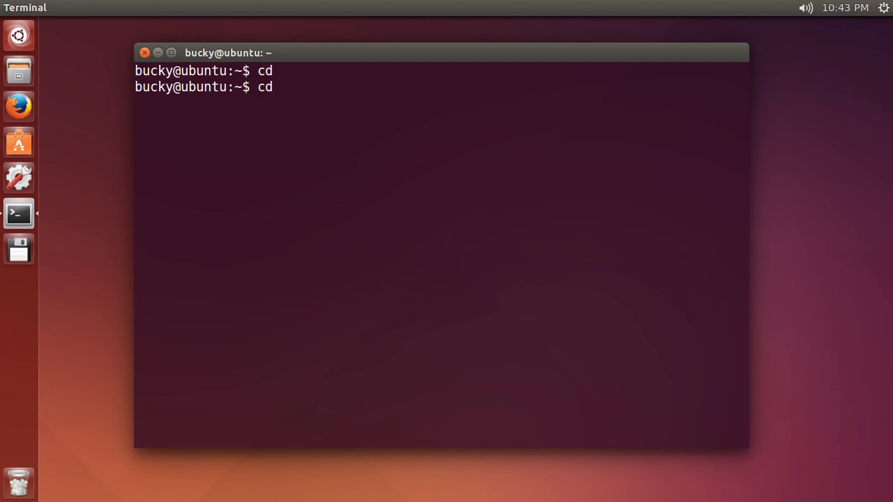
pyautogui.write('pycharm-community-4.5.3/')
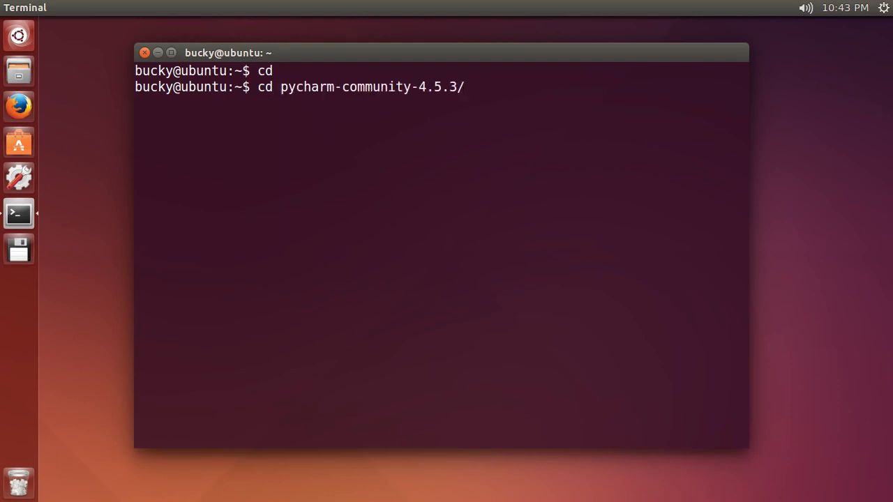
pyautogui.write('b')
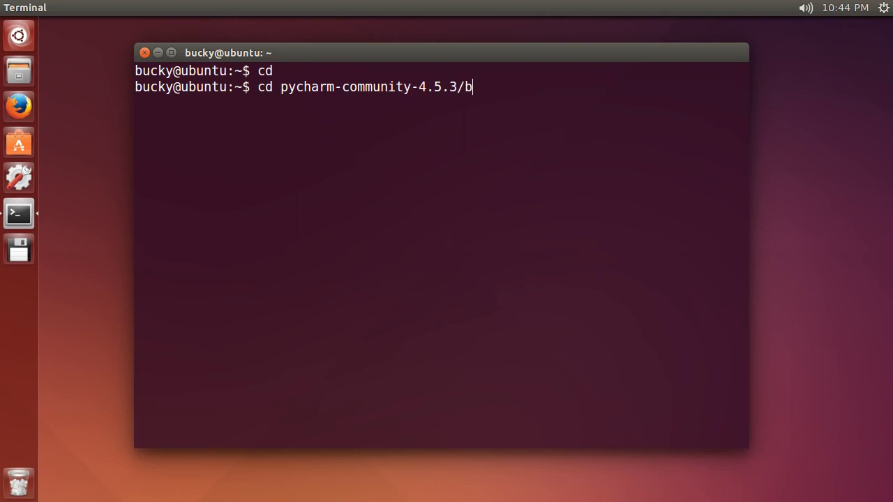
pyautogui.press('Return')
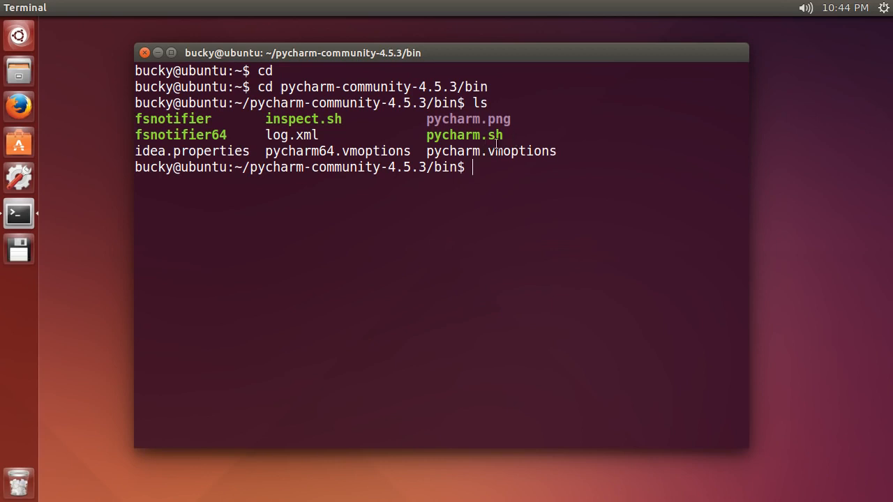
pyautogui.doubleClick(465, 134)
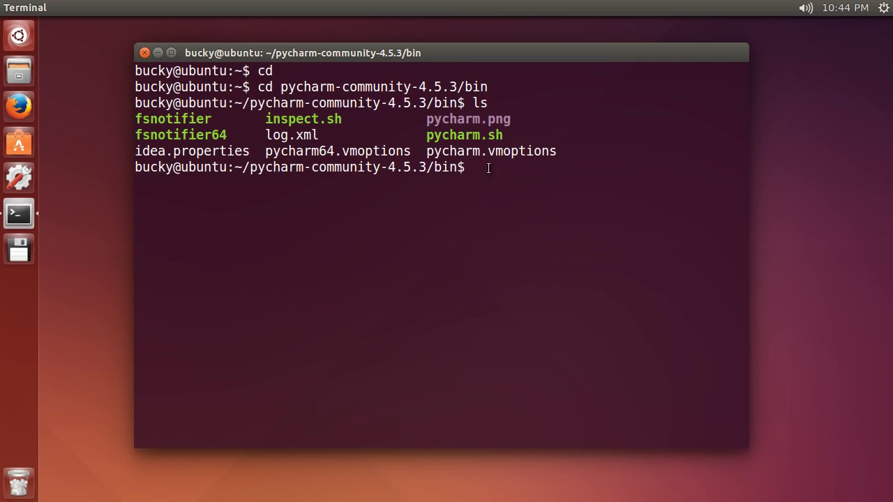
pyautogui.moveTo(547, 326)
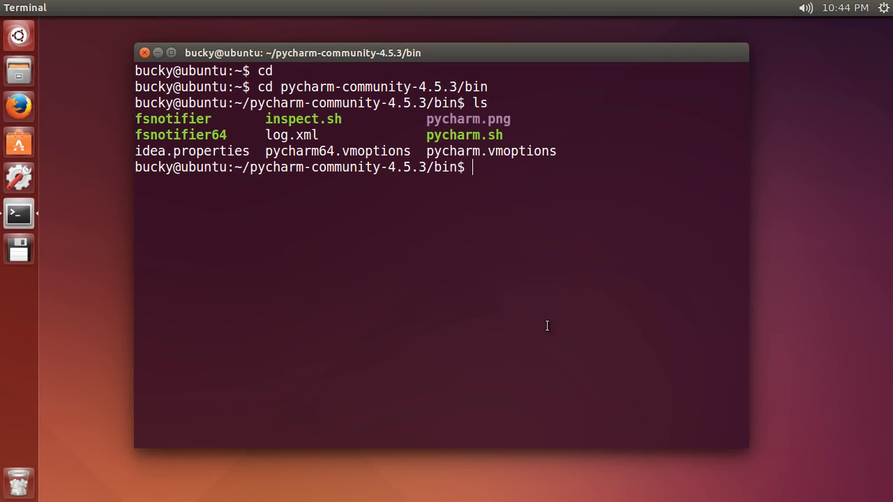
# Start PyCharm by running bash pycharm.sh at the bin prompt.
pyautogui.write('bash')
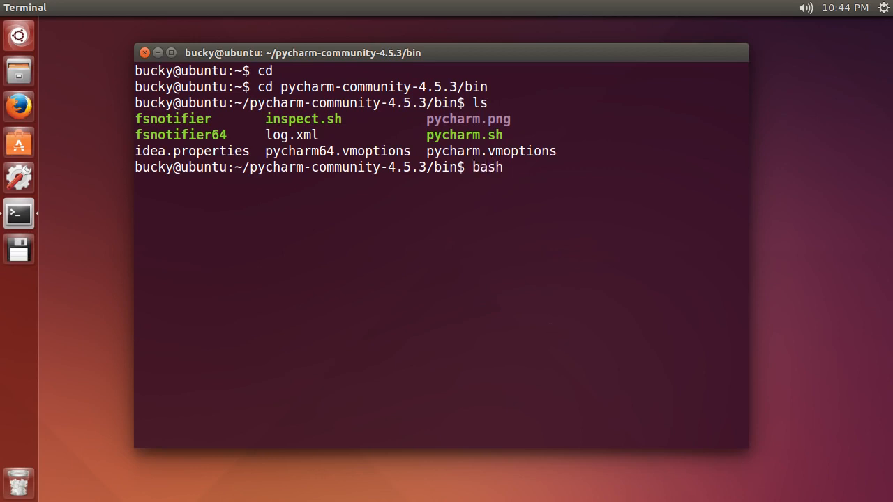
pyautogui.write('py')
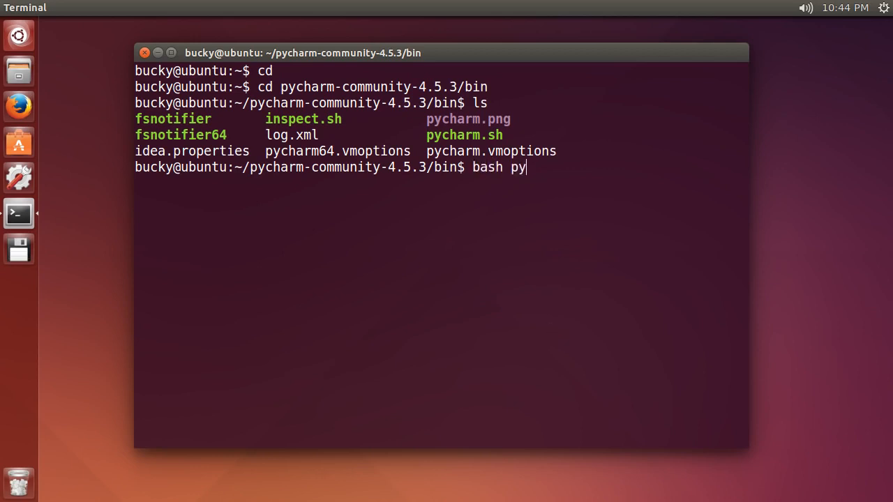
pyautogui.write('charm.sh')
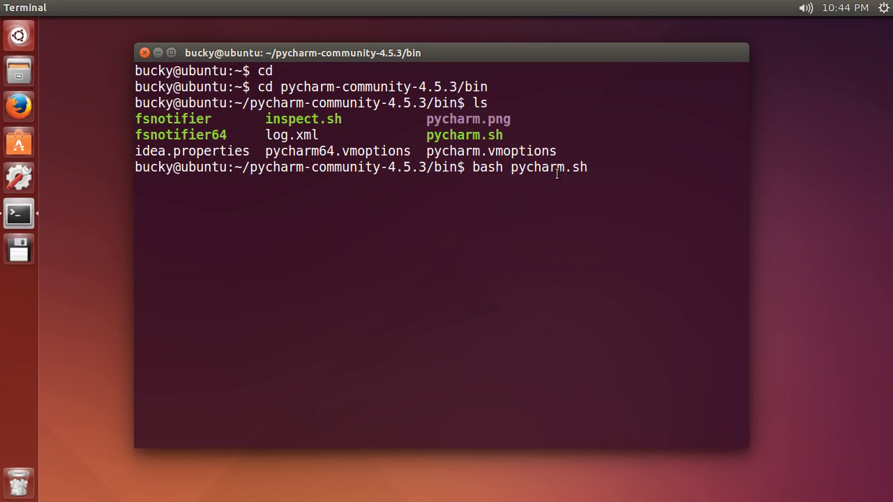
pyautogui.moveTo(570, 116)
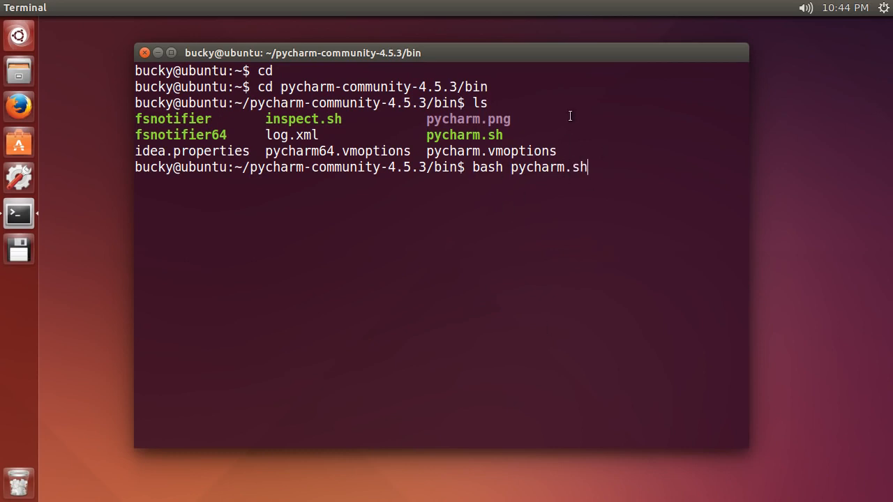
pyautogui.press('Return')
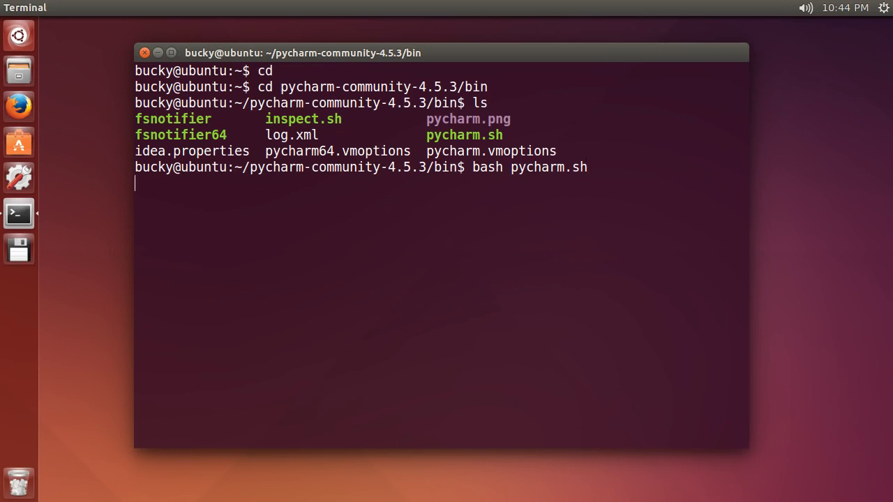
pyautogui.moveTo(166, 49)
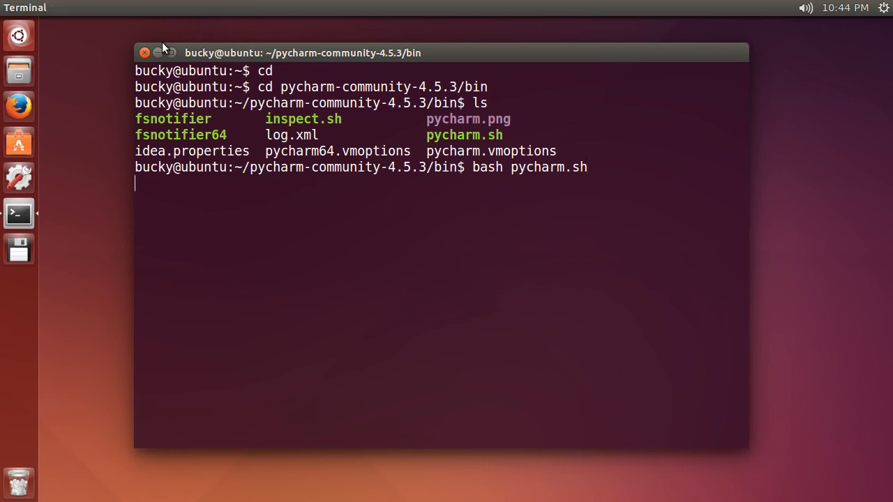
# Wait for the PyCharm Community Edition 4.5 splash screen to load.
pyautogui.press('Return')
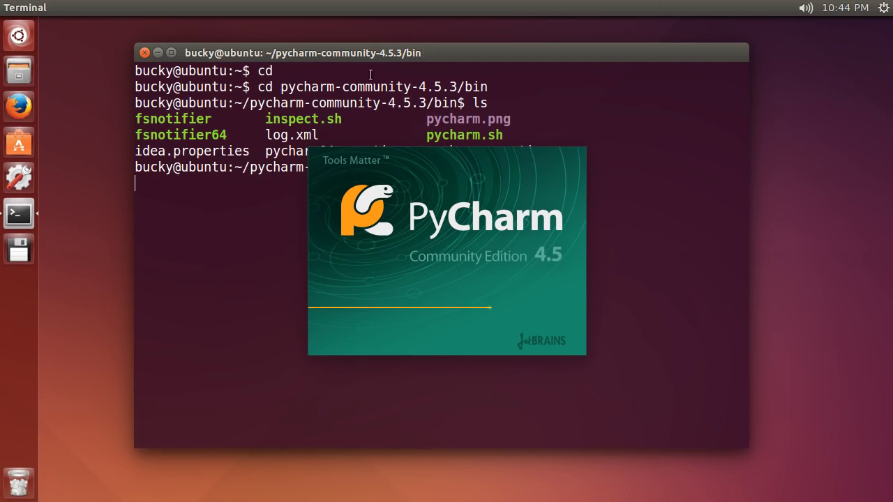
pyautogui.moveTo(460, 213)
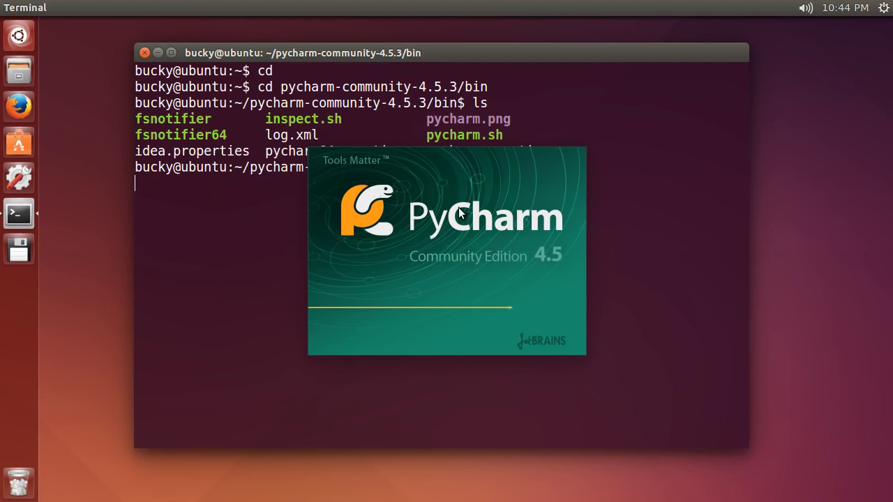
pyautogui.moveTo(356, 105)
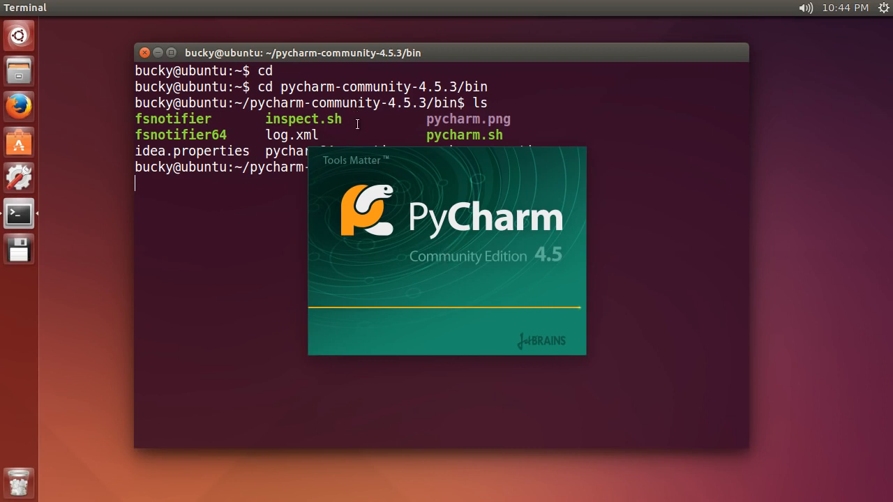
pyautogui.moveTo(359, 195)
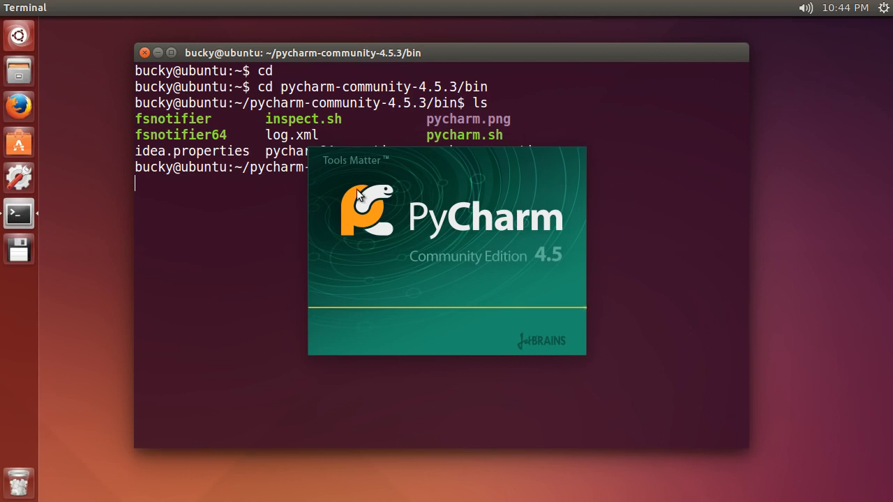